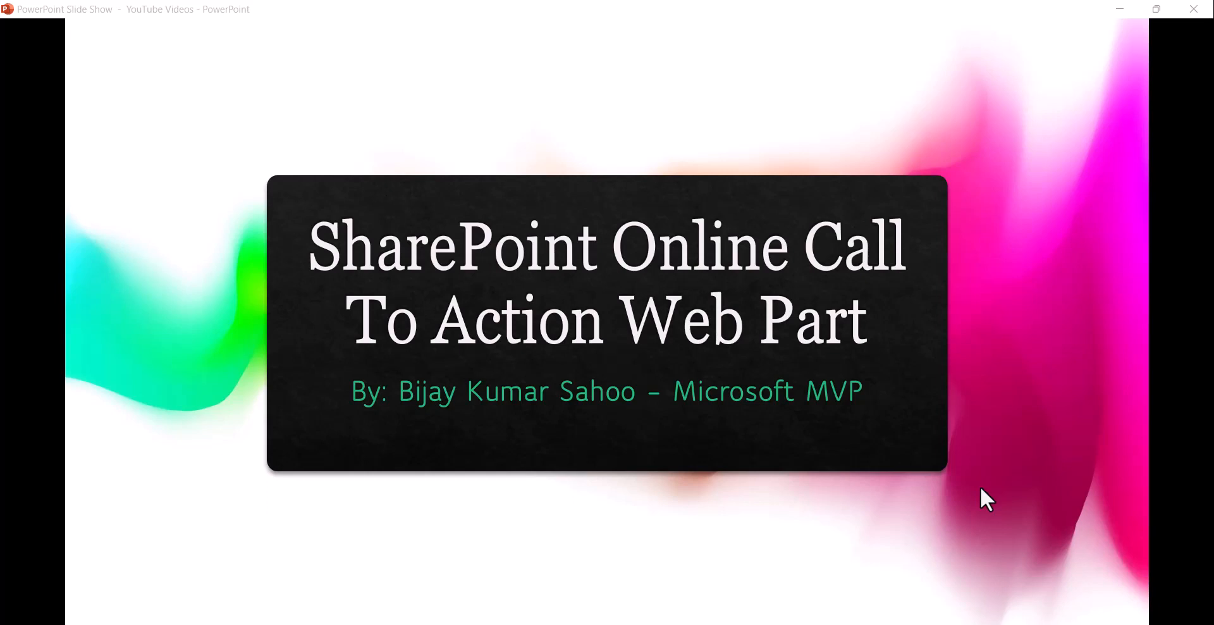
{"action": "mouse_move", "coordinate": [967, 487]}
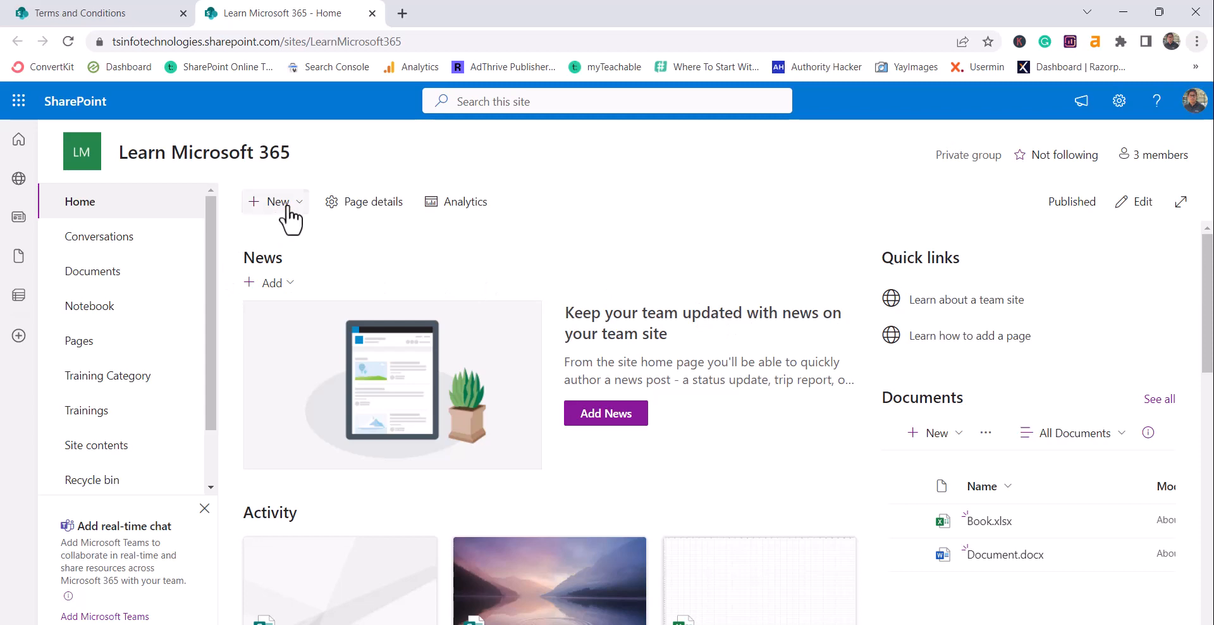
Create a new blank site page and title it 'CTA Demo'
{"action": "left_click", "coordinate": [277, 201]}
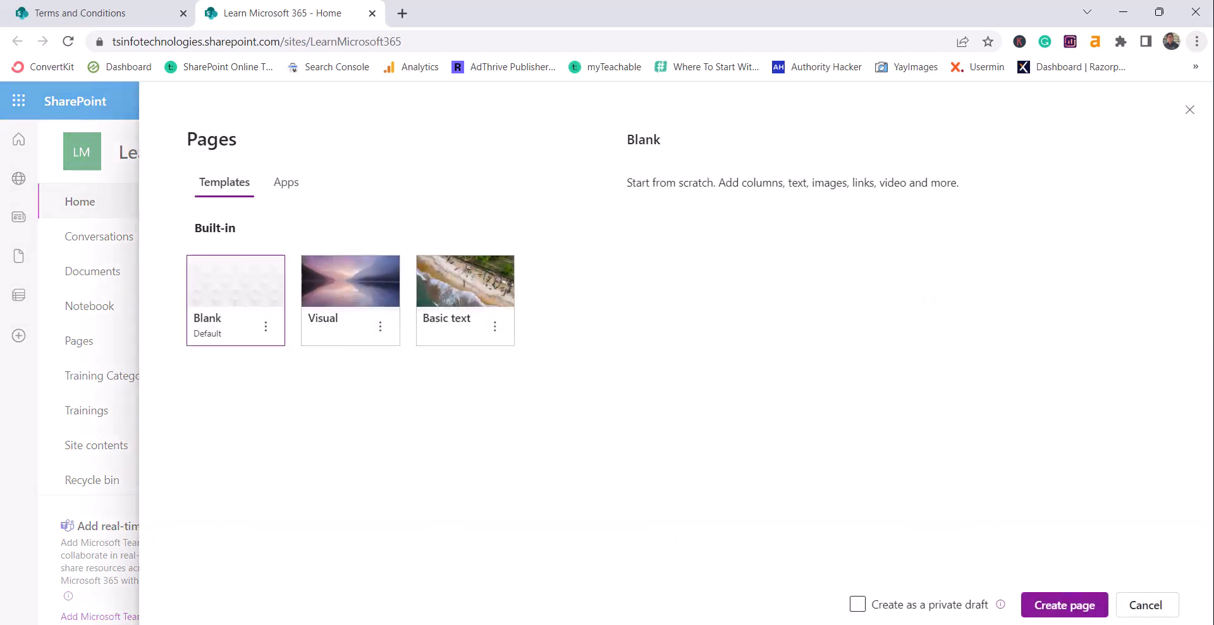
{"action": "left_click", "coordinate": [1063, 604]}
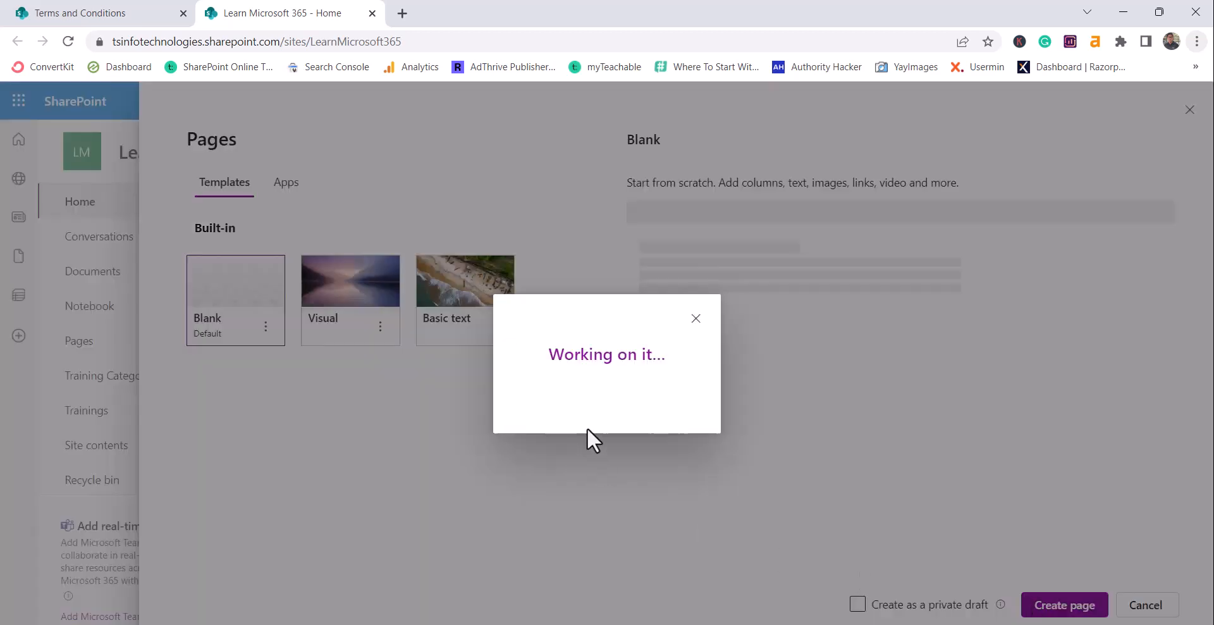
{"action": "left_click", "coordinate": [1063, 605]}
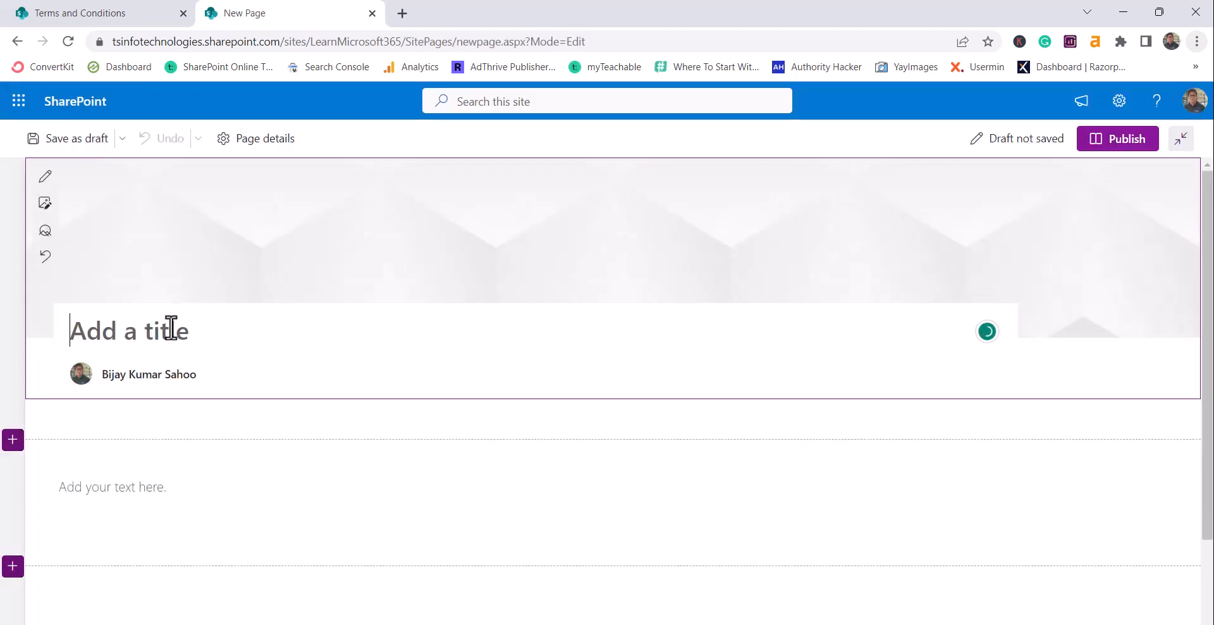
{"action": "type", "text": "CTA Demo"}
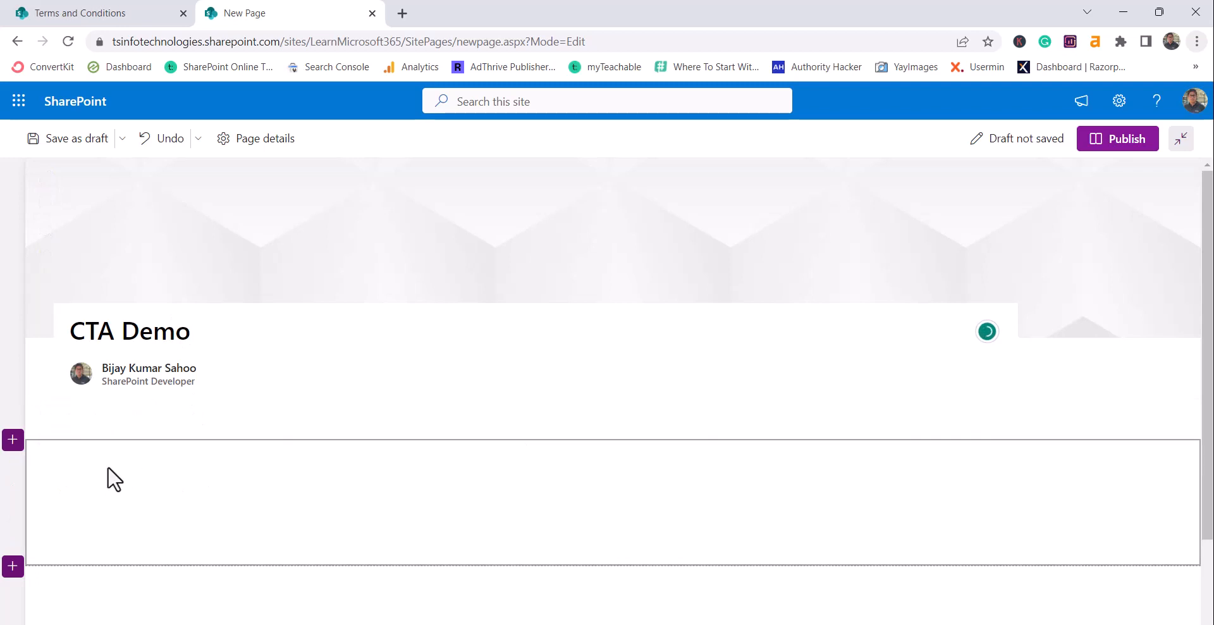
Add a two-column section and open the web part toolbox for column one
{"action": "left_click", "coordinate": [13, 439]}
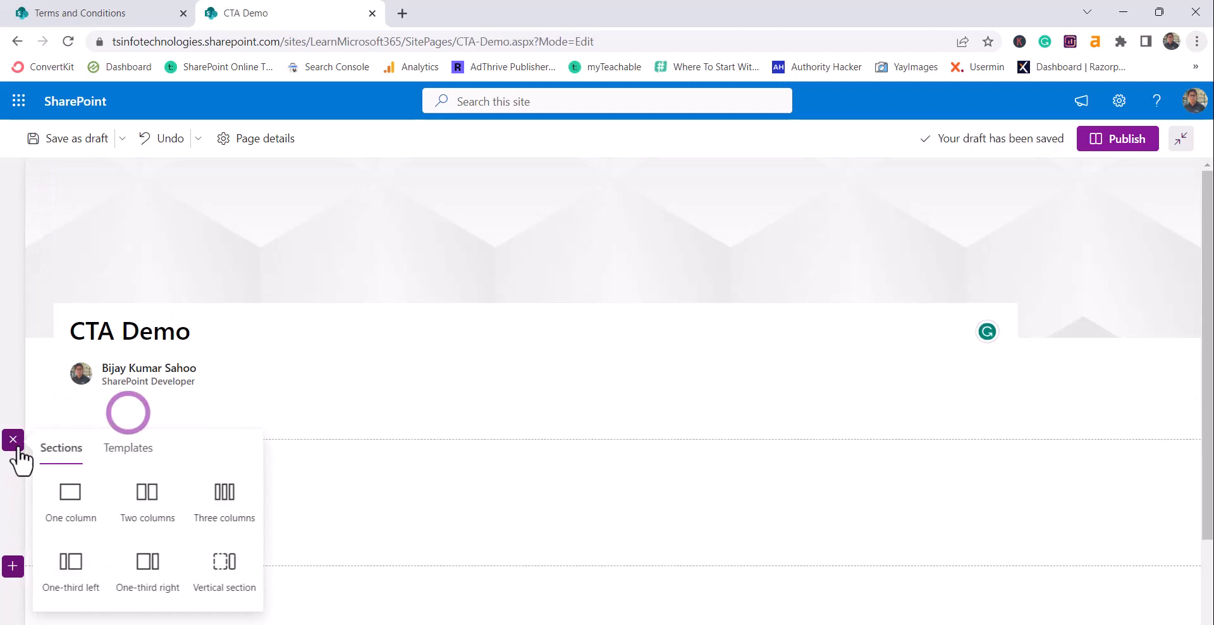
{"action": "left_click", "coordinate": [146, 495]}
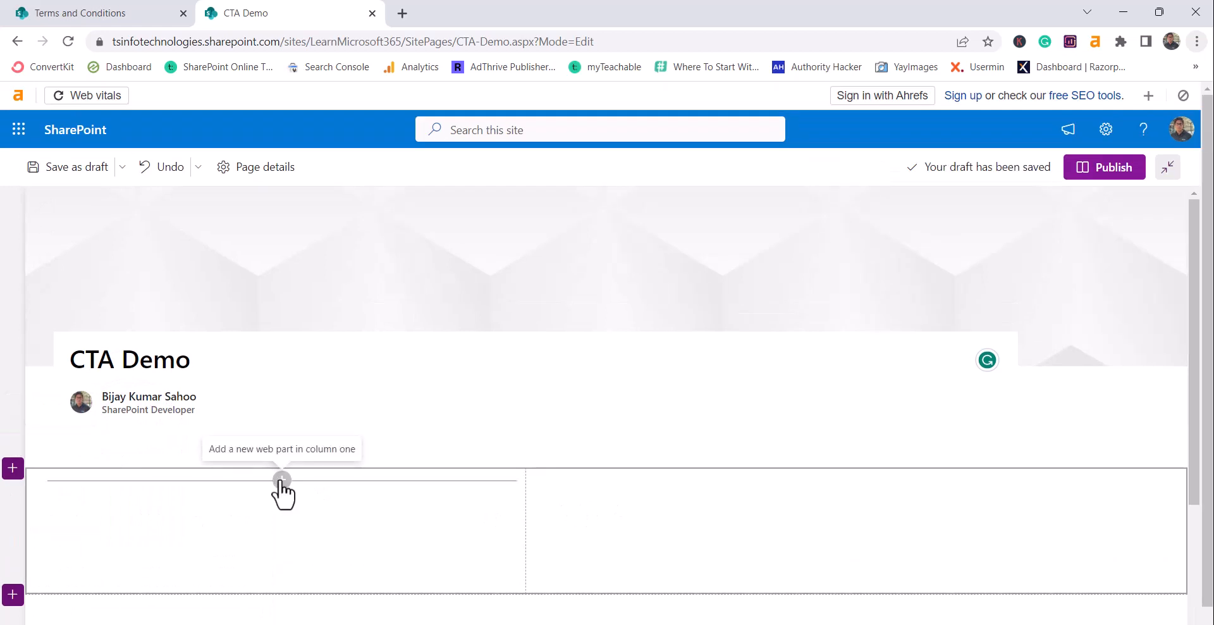
{"action": "left_click", "coordinate": [282, 477]}
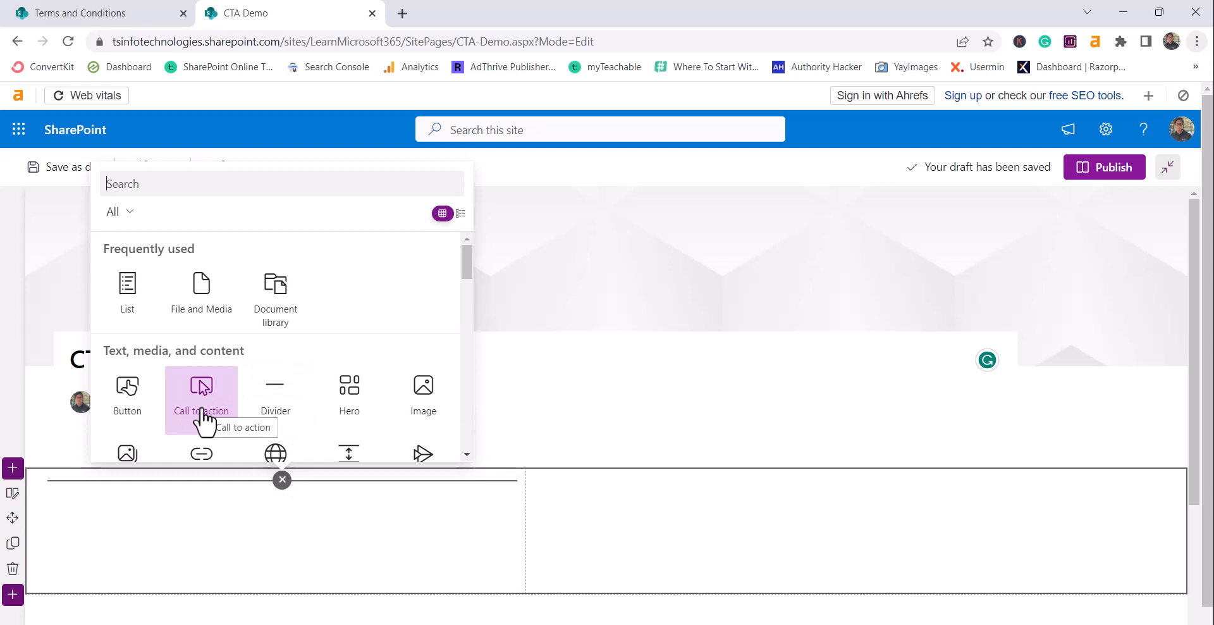
Insert a Call to action web part reading 'To know more about terms and conditions', fixing 'knoe'
{"action": "left_click", "coordinate": [200, 391]}
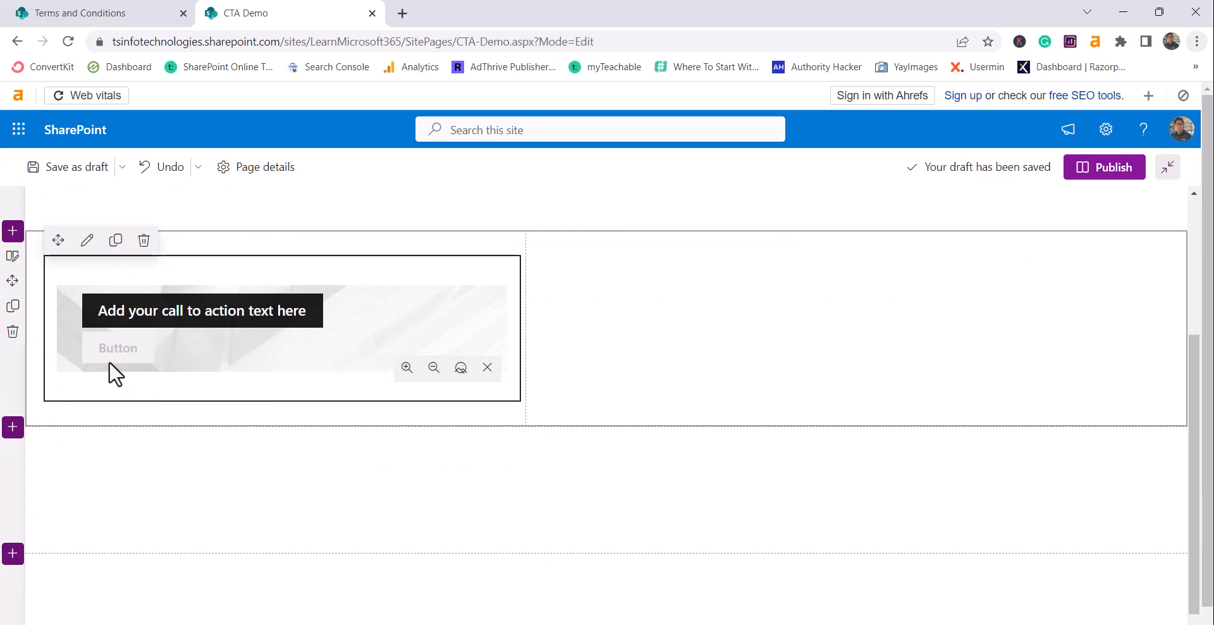
{"action": "mouse_move", "coordinate": [136, 365]}
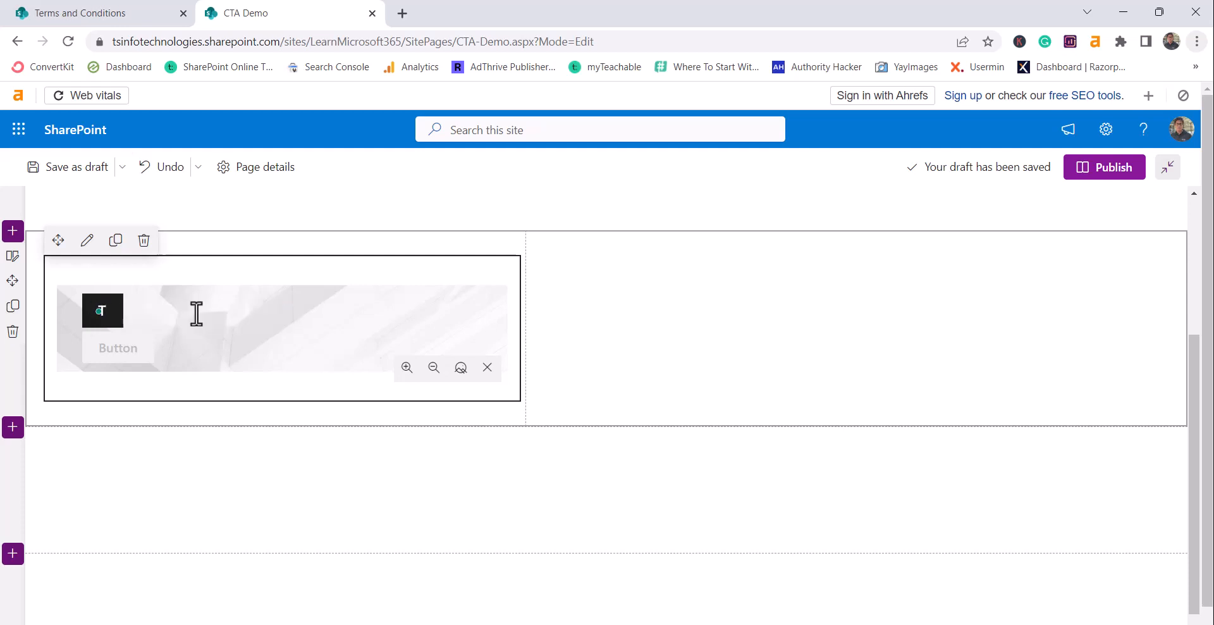
{"action": "type", "text": "To more"}
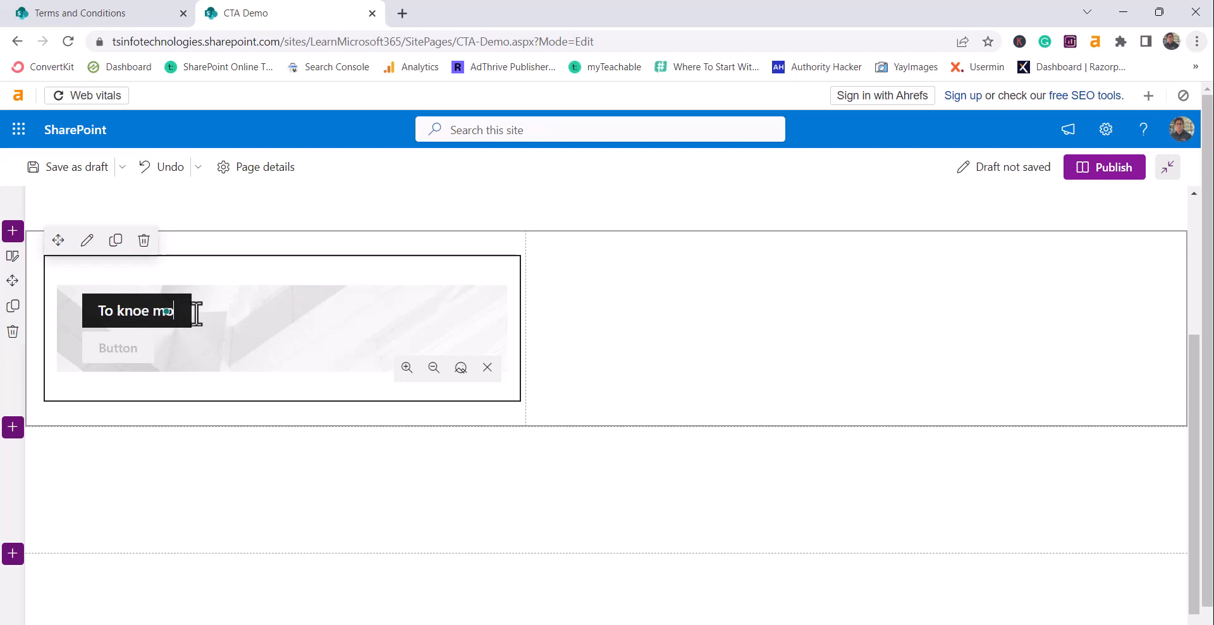
{"action": "type", "text": "r"}
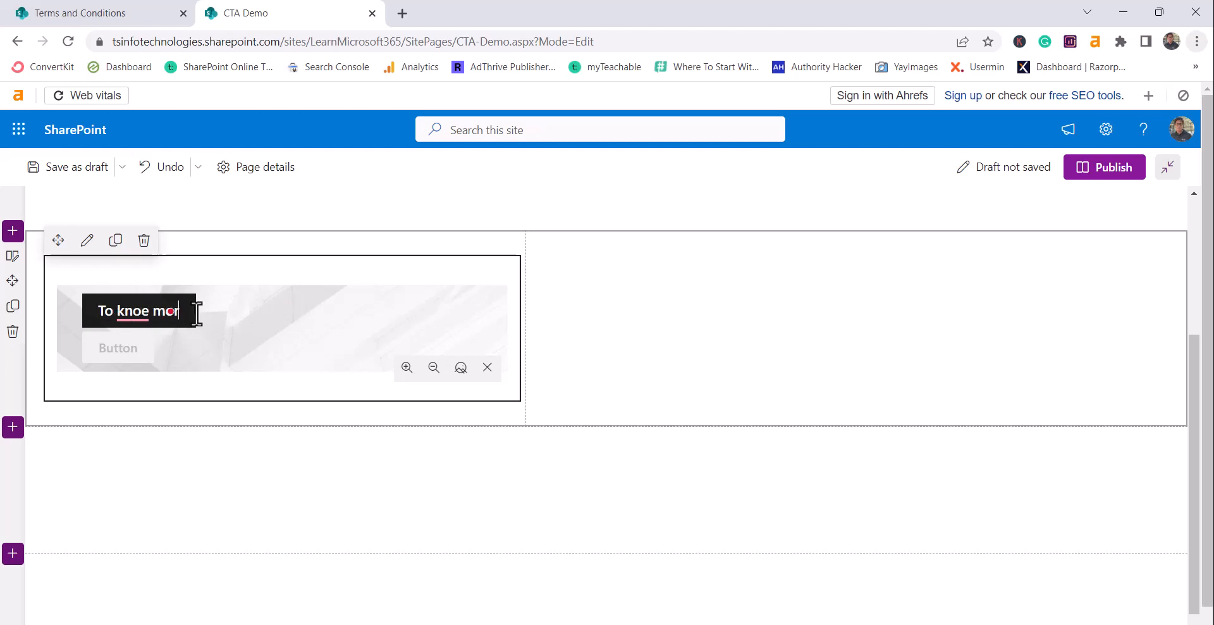
{"action": "type", "text": "e"}
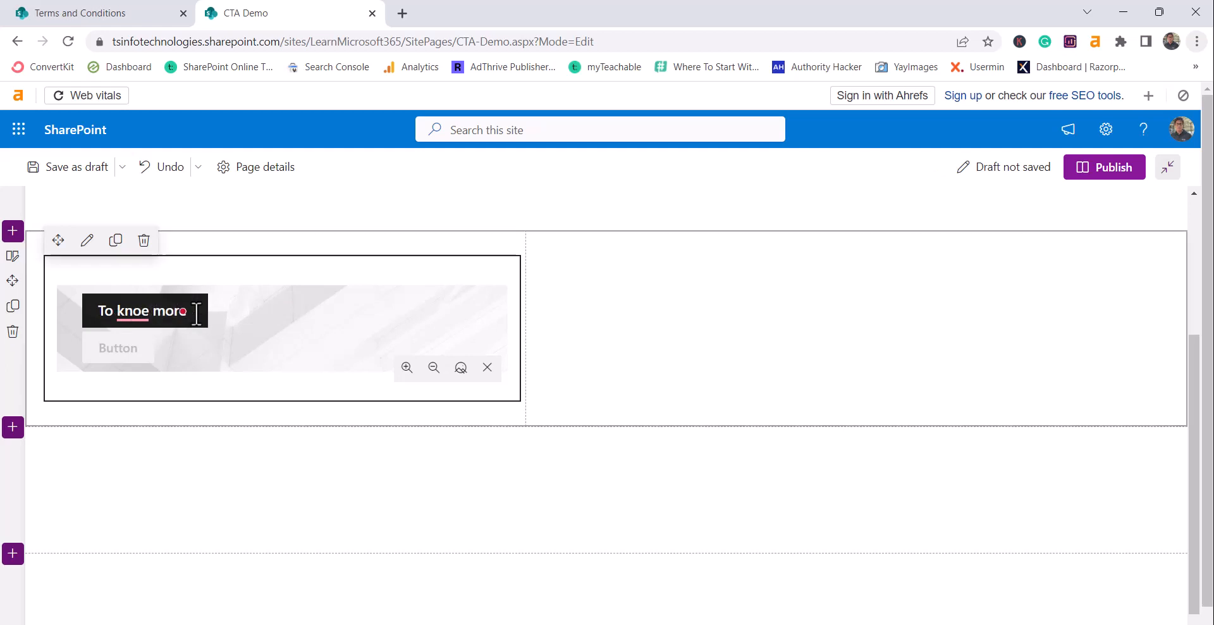
{"action": "type", "text": "about terms and"}
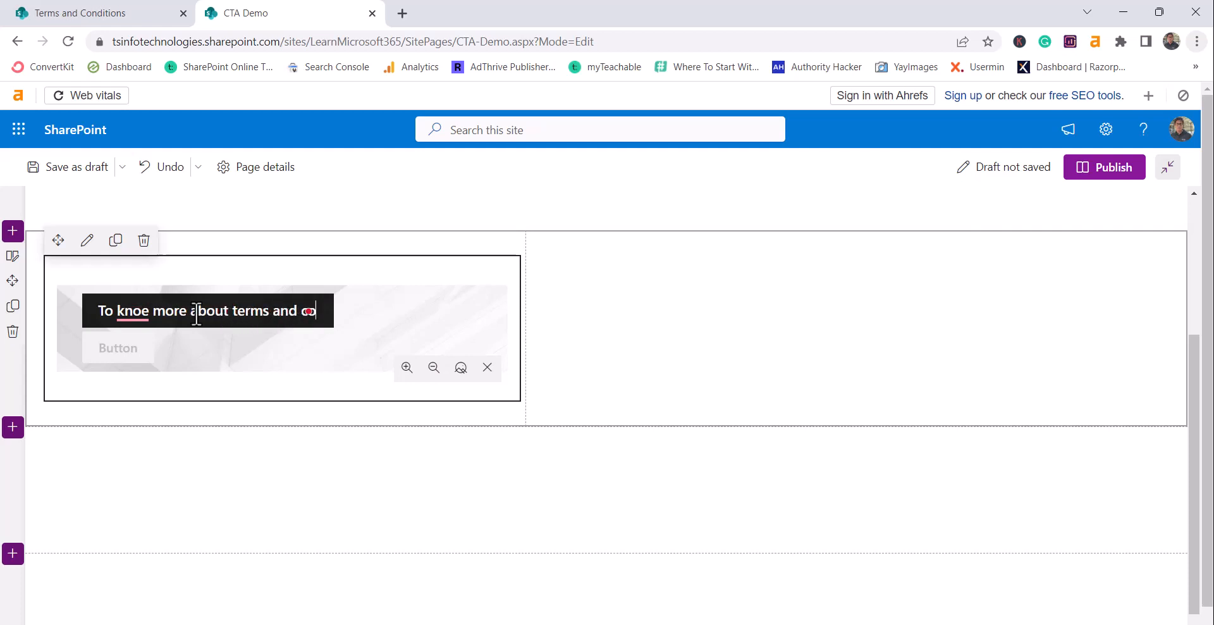
{"action": "type", "text": "conditions"}
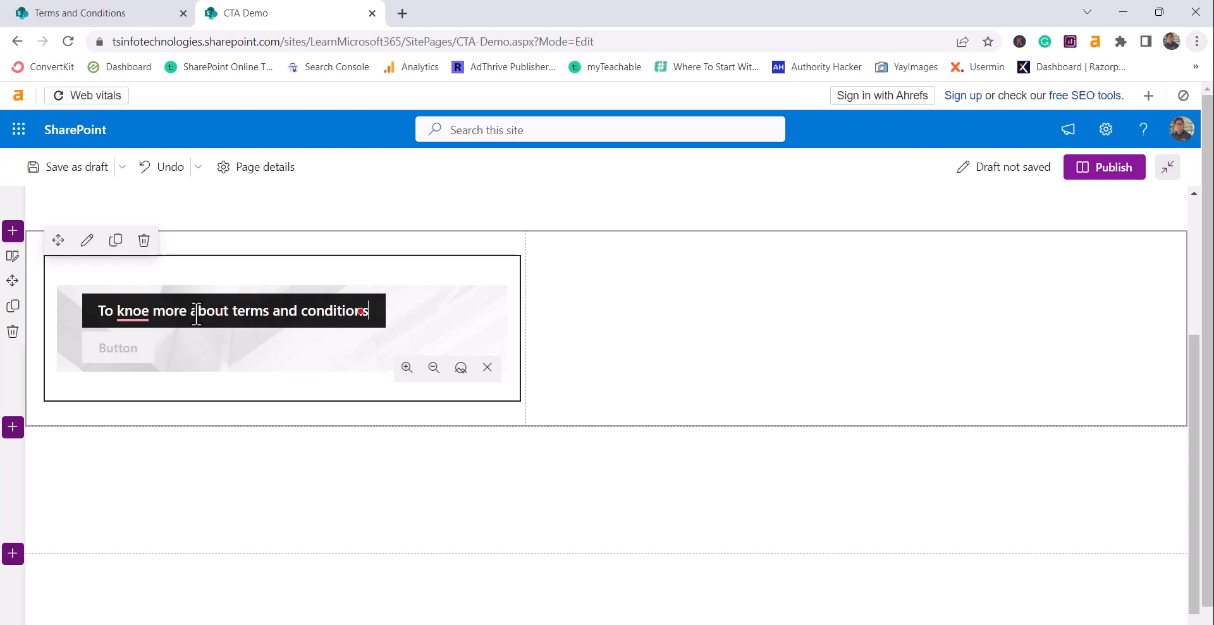
{"action": "right_click", "coordinate": [132, 310]}
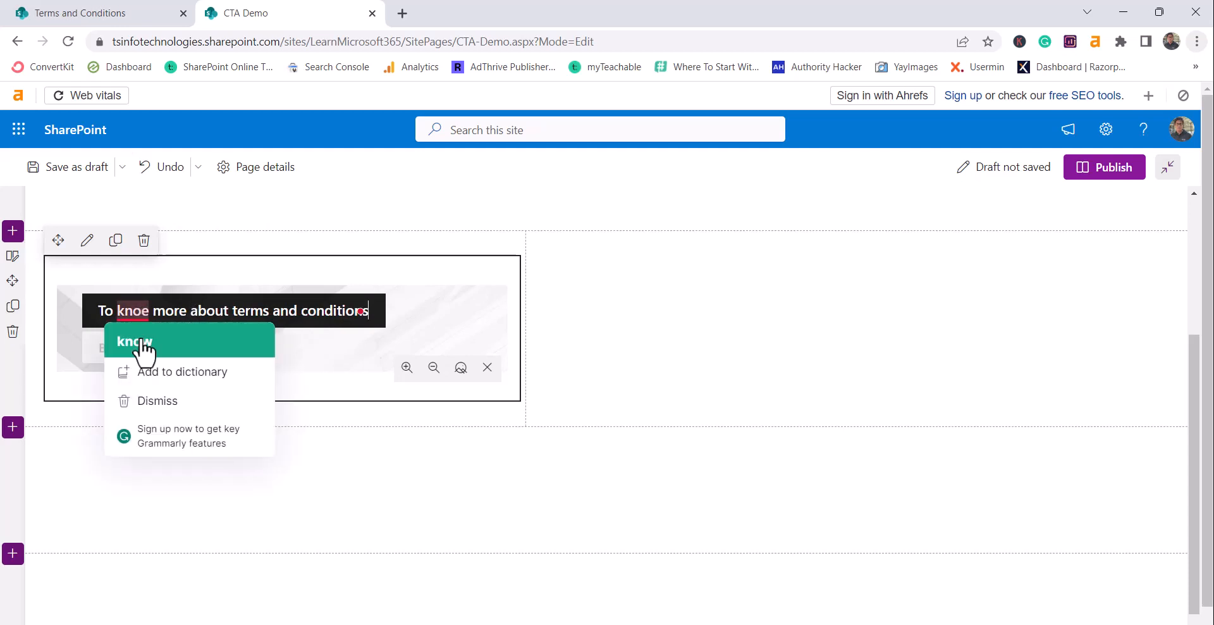
{"action": "left_click", "coordinate": [134, 342]}
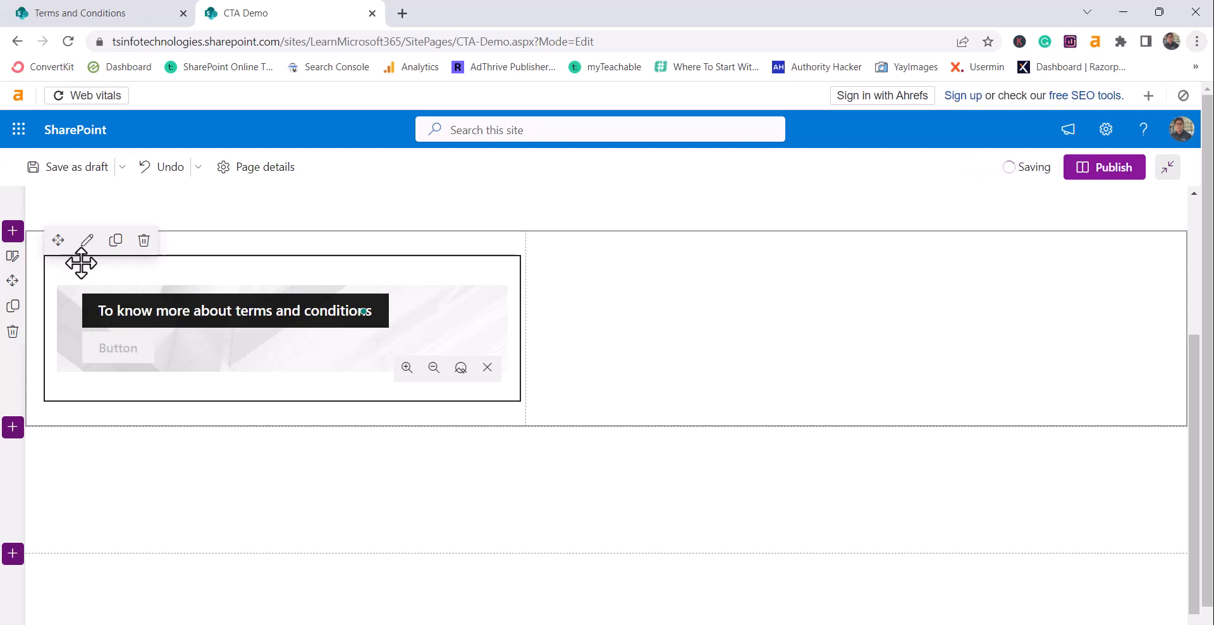
Label the button 'Click Here' and link it to the Terms-and-Conditions SitePages URL
{"action": "left_click", "coordinate": [87, 241]}
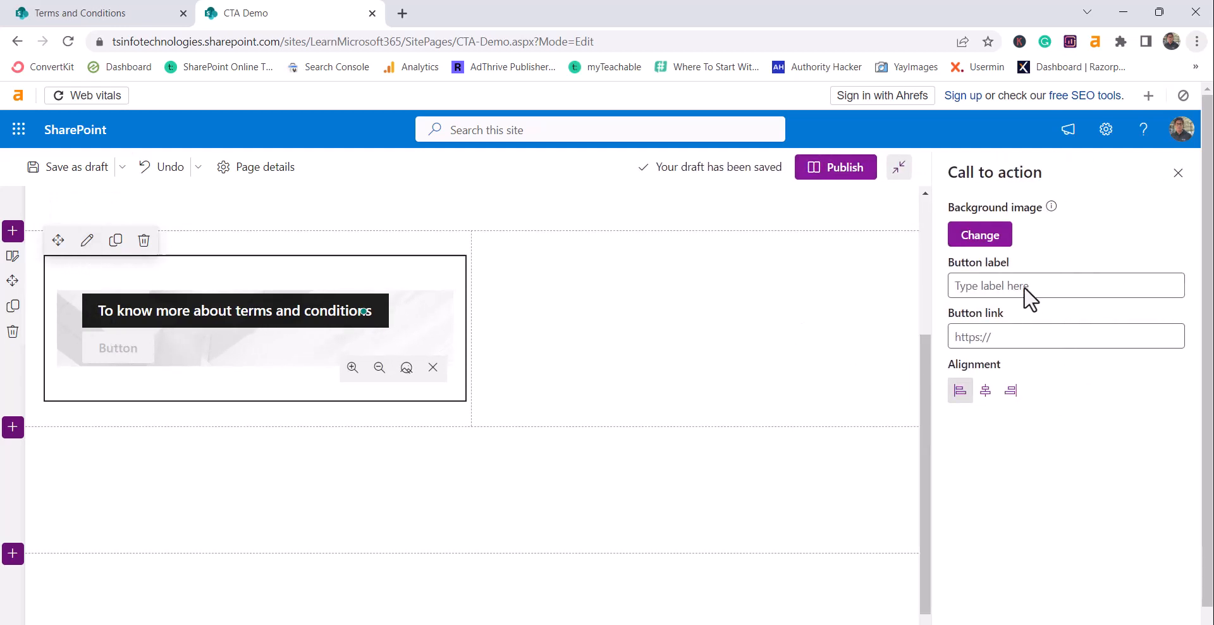
{"action": "left_click", "coordinate": [1065, 286]}
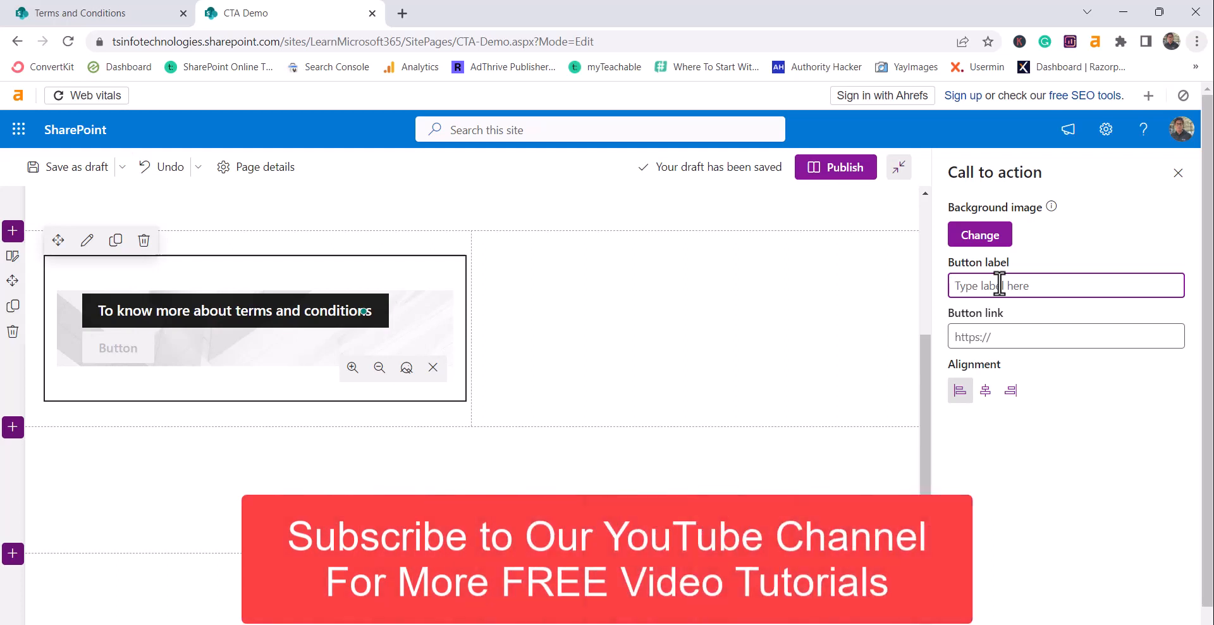
{"action": "type", "text": "Click"}
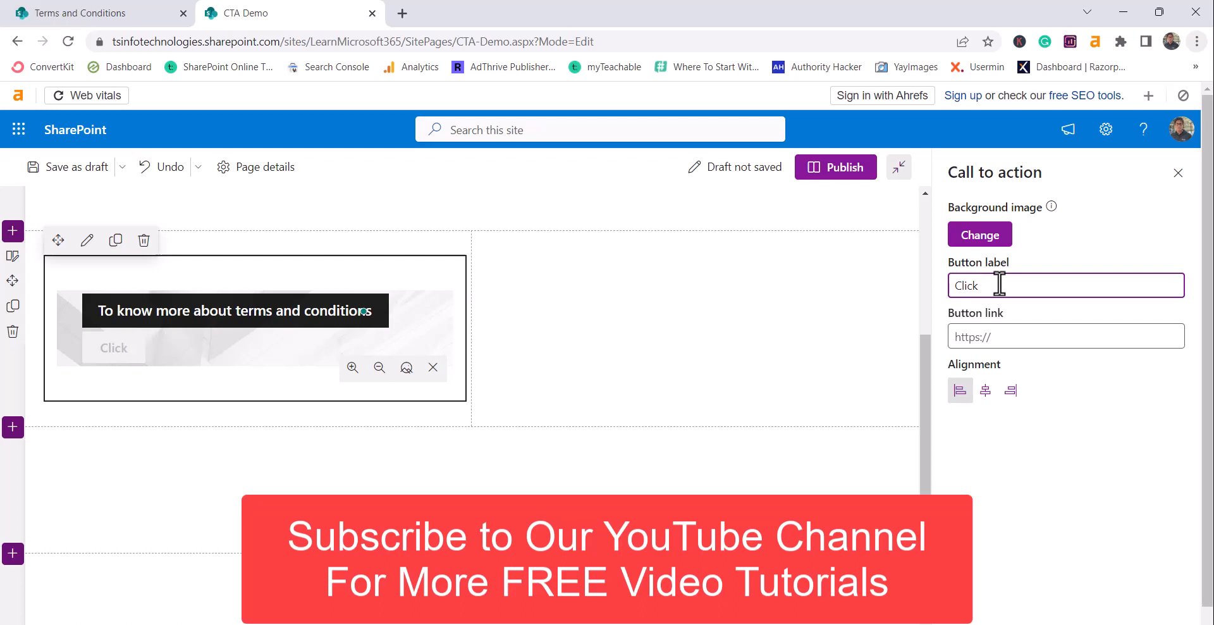
{"action": "type", "text": "Here"}
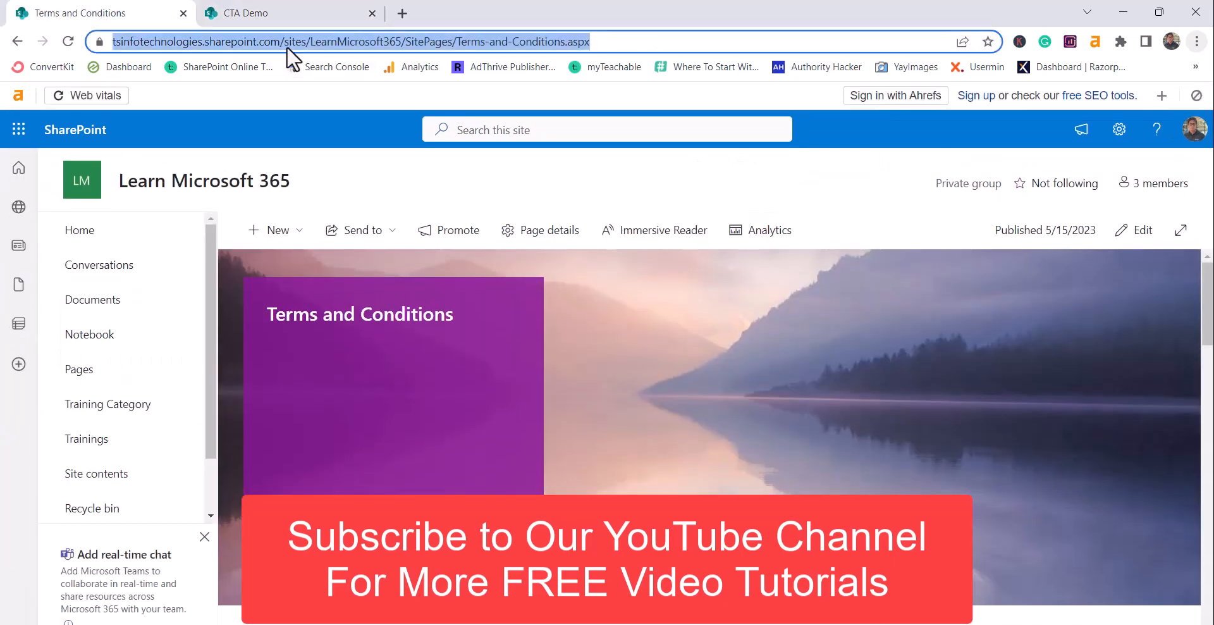
{"action": "left_click", "coordinate": [286, 13]}
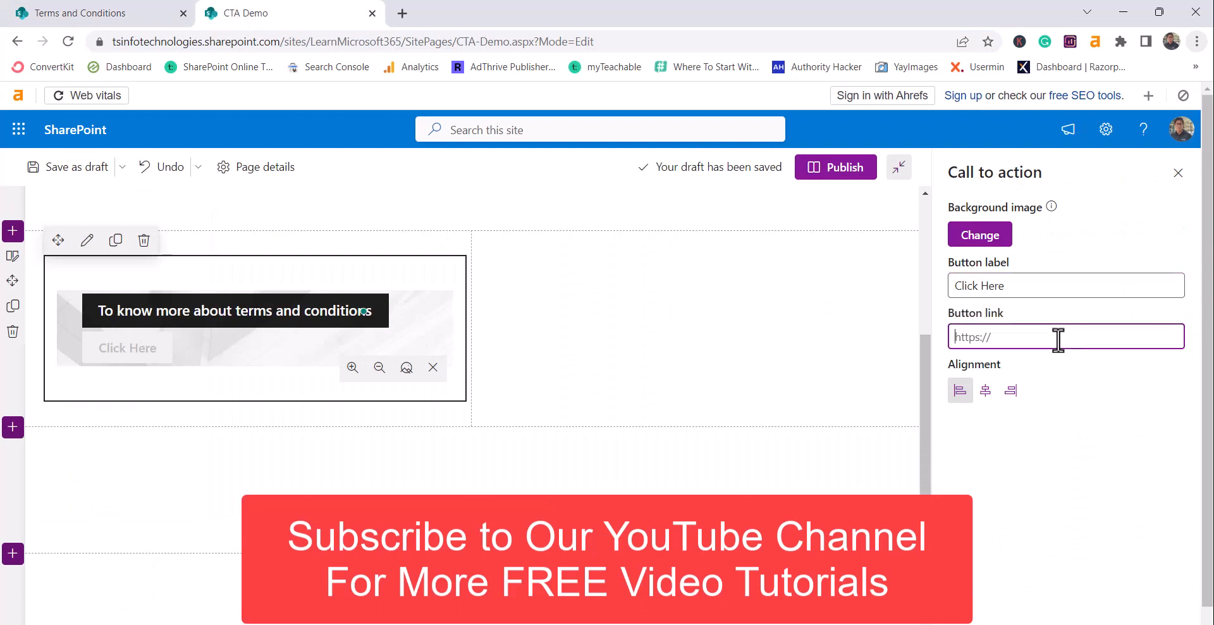
{"action": "type", "text": "https://tsinfotechnologies.sharepoint.com/sites/LearnMicrosoft365/SitePages/Terms-and-Conditions.aspx"}
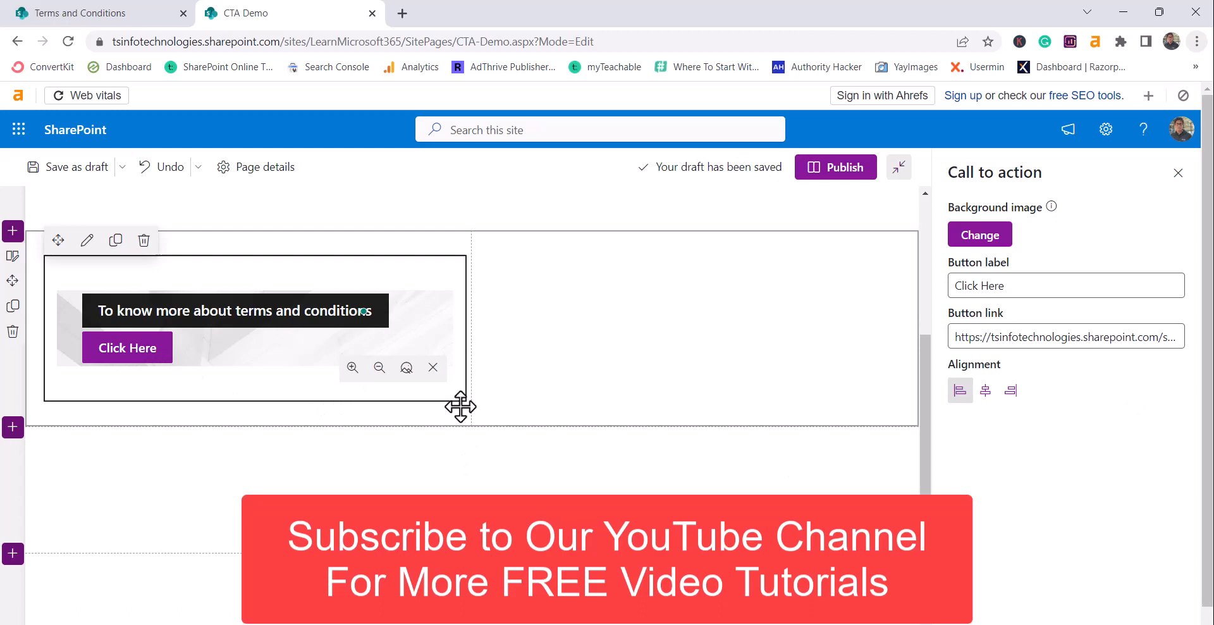
Right-align the call-to-action text and button
{"action": "left_click", "coordinate": [985, 390]}
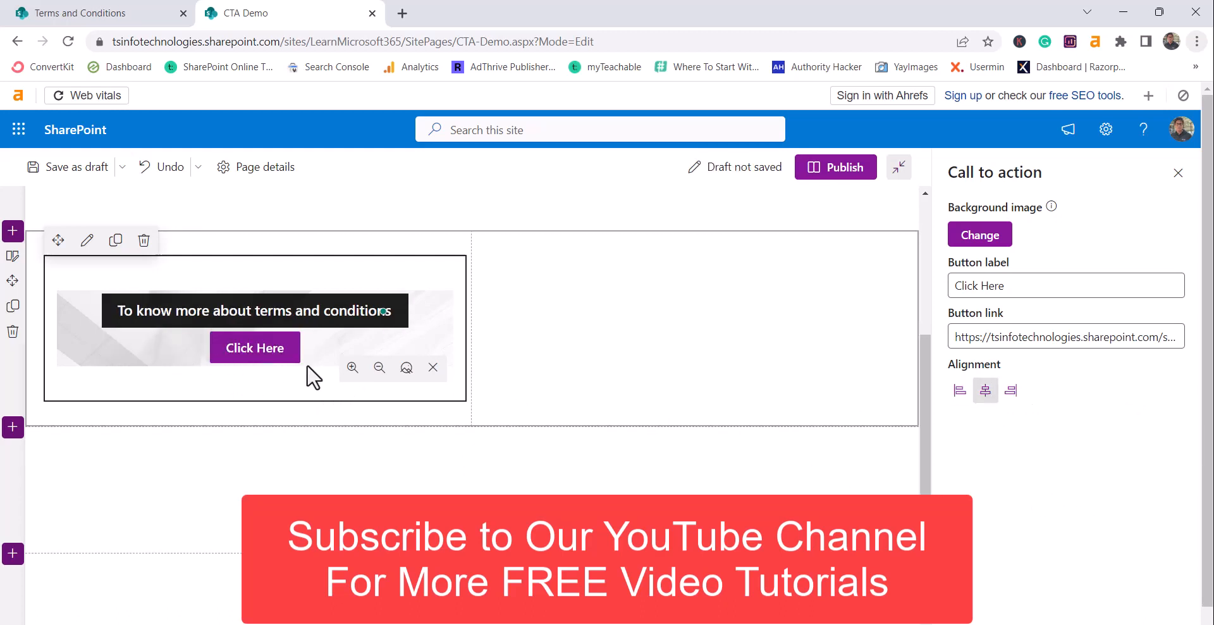
{"action": "left_click", "coordinate": [1011, 390]}
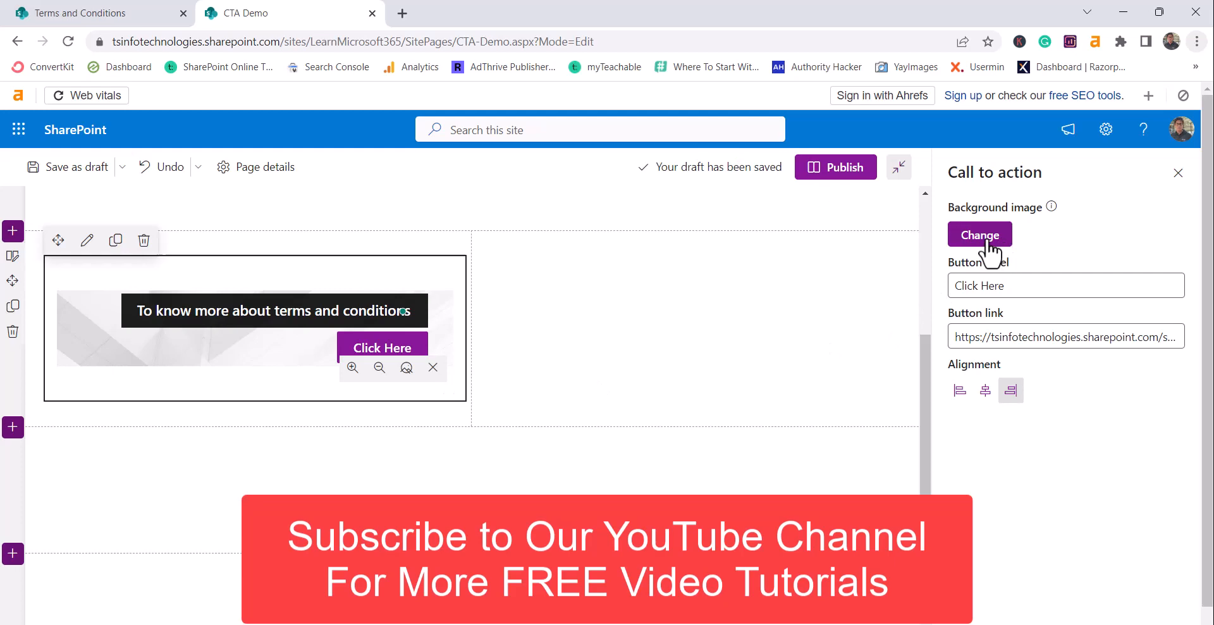
Set the banner background to the stock bamboo toothbrush photo and close the settings pane
{"action": "left_click", "coordinate": [979, 235]}
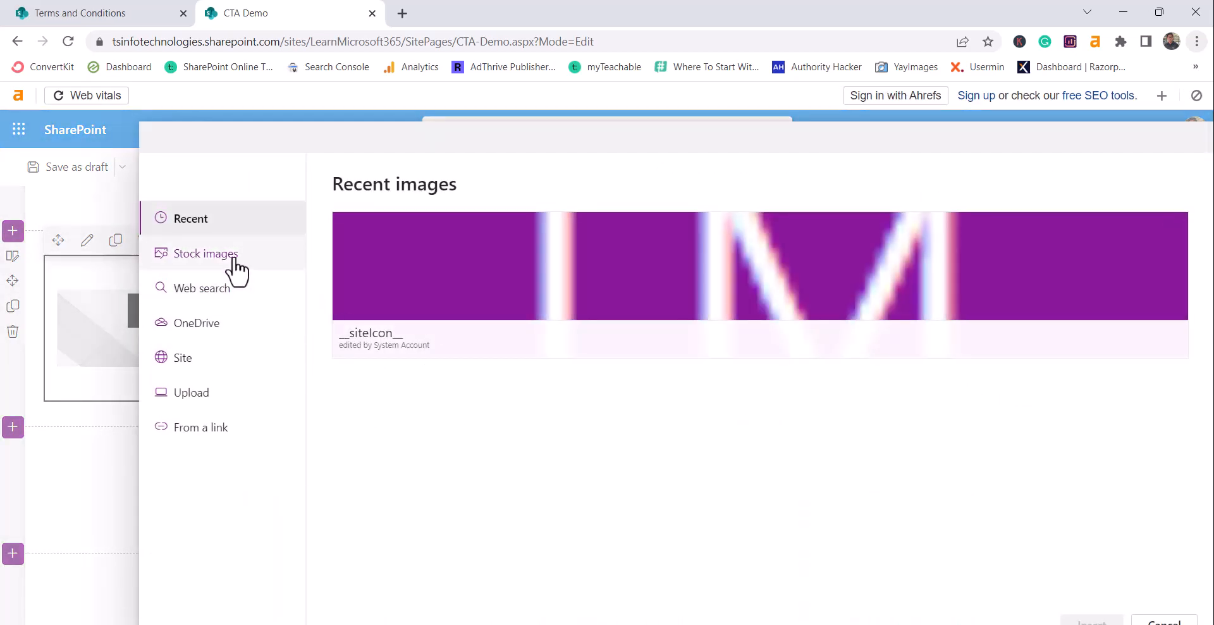
{"action": "left_click", "coordinate": [206, 252]}
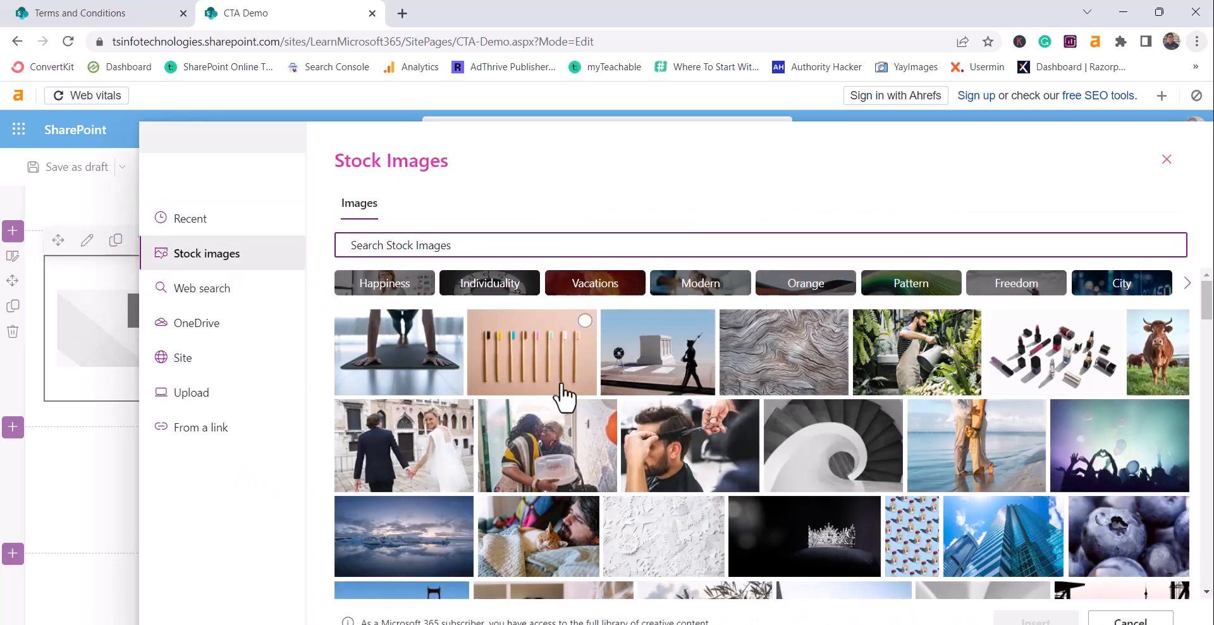
{"action": "left_click", "coordinate": [532, 352]}
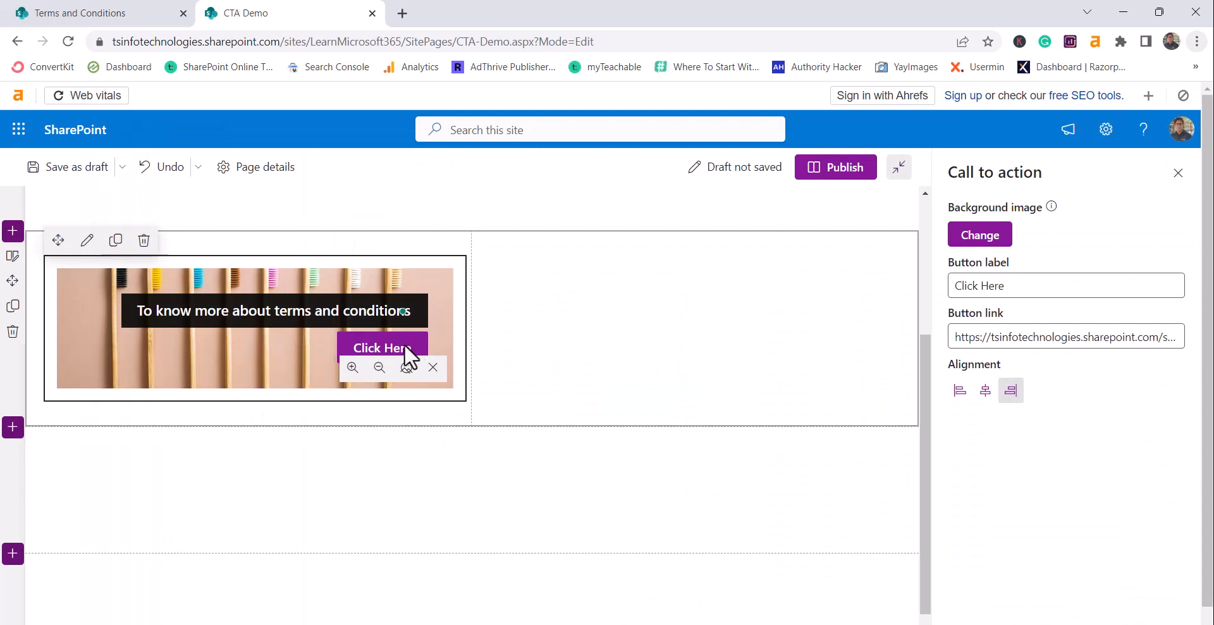
{"action": "left_click", "coordinate": [1177, 172]}
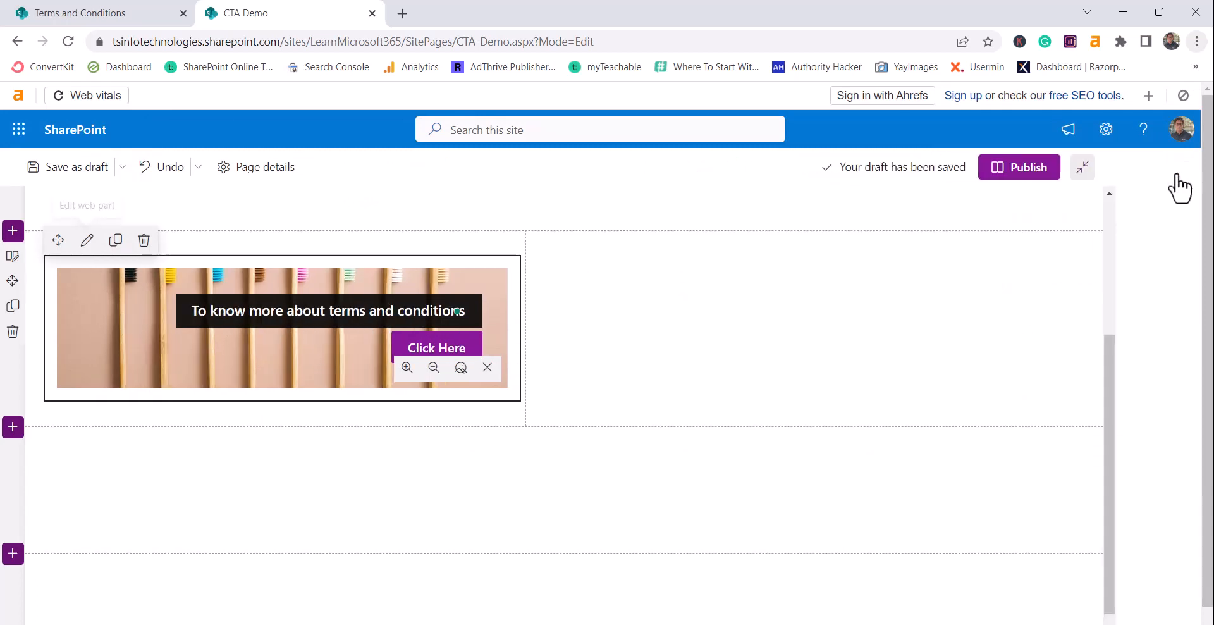
Publish the CTA Demo page, dismiss the sharing panel, and test the Click Here link
{"action": "left_click", "coordinate": [1018, 167]}
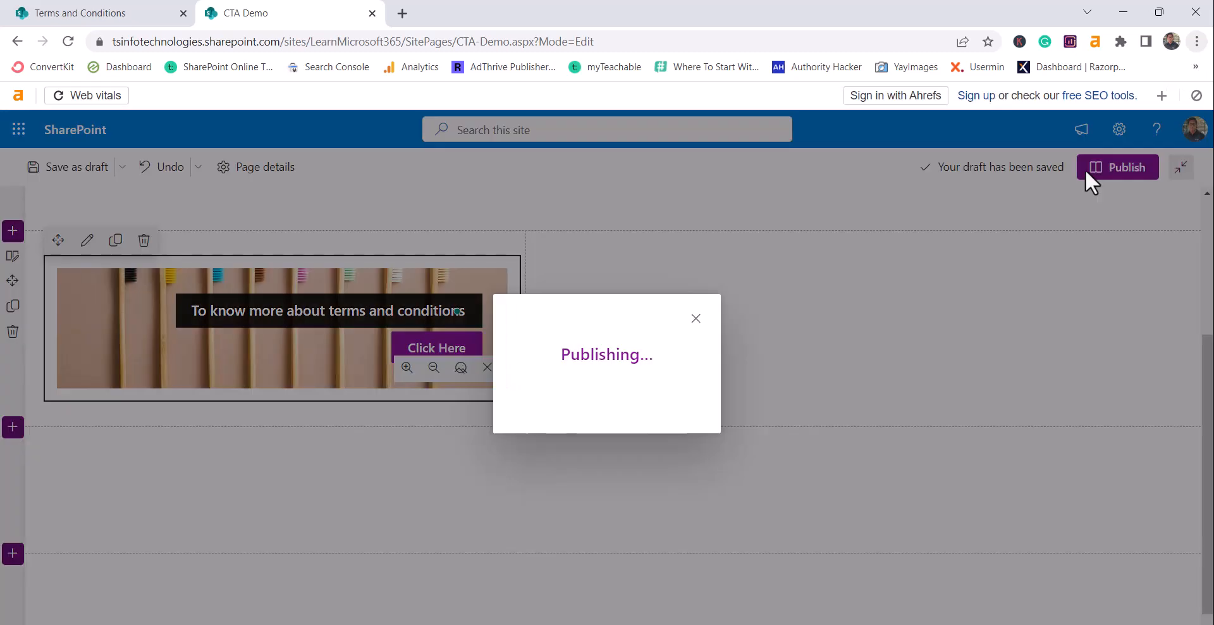
{"action": "left_click", "coordinate": [1125, 166]}
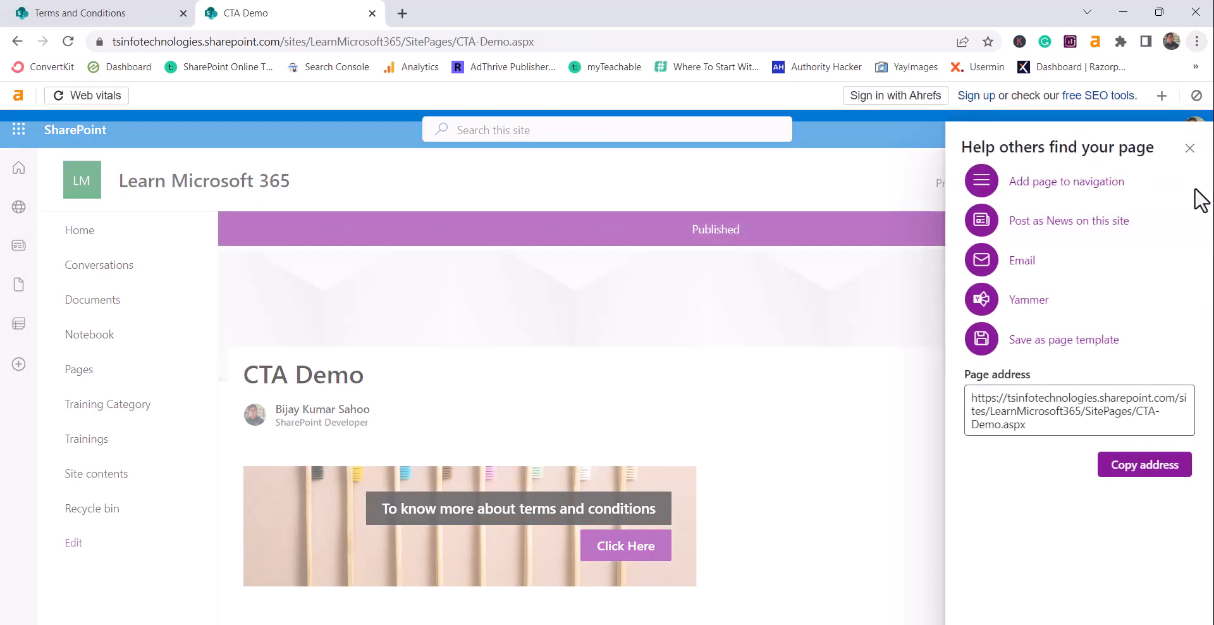
{"action": "left_click", "coordinate": [1190, 148]}
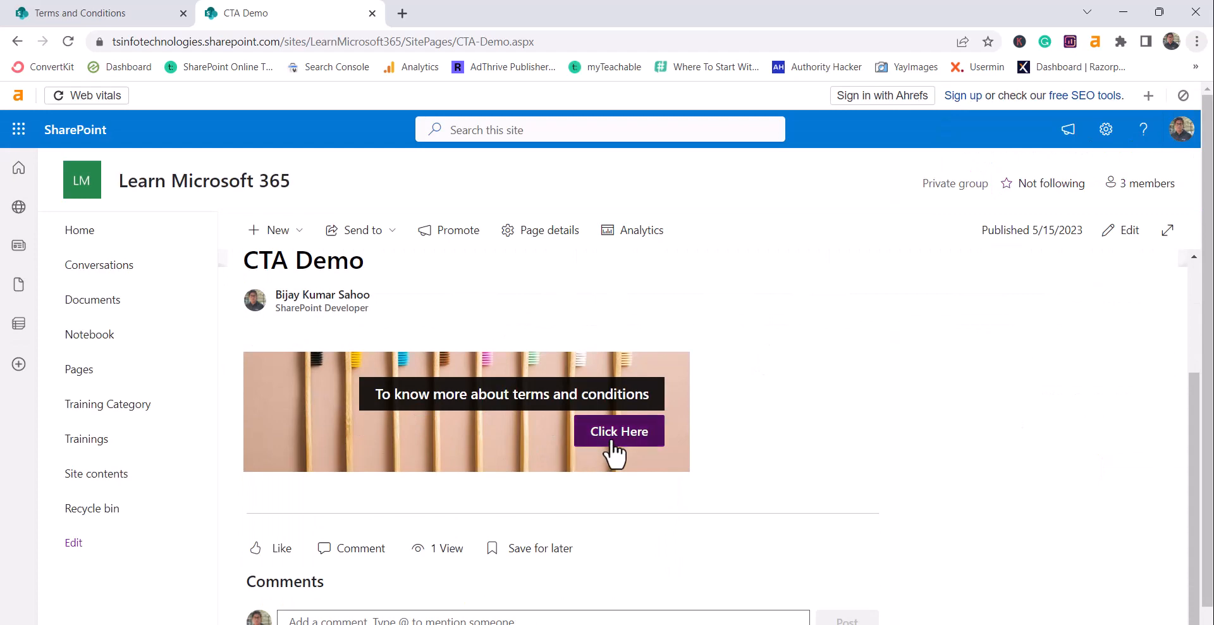
{"action": "left_click", "coordinate": [619, 431]}
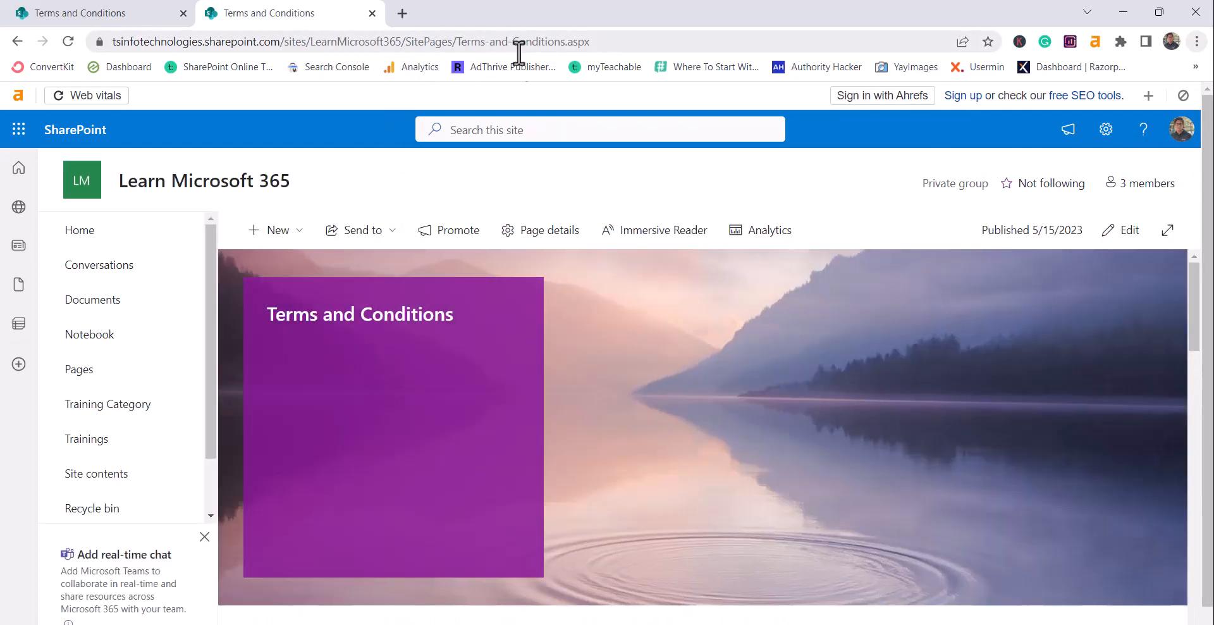
{"action": "mouse_move", "coordinate": [867, 562]}
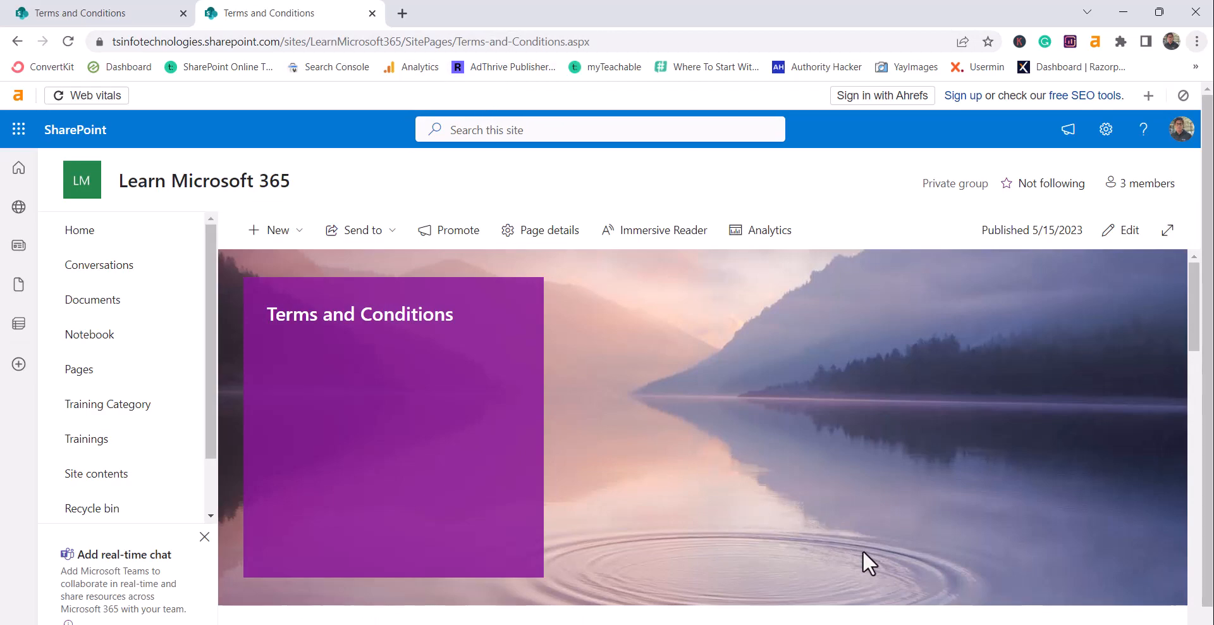